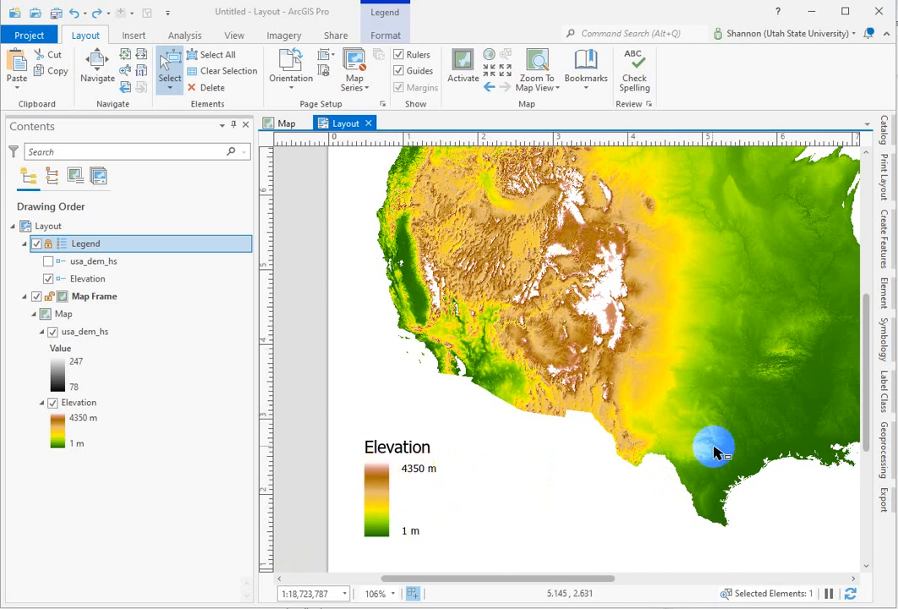
Enable advanced labeling for Elevation with 3 intervals, giving breaks 1, 861.422, 1716.754, 4328
{"action": "left_click", "coordinate": [81, 429]}
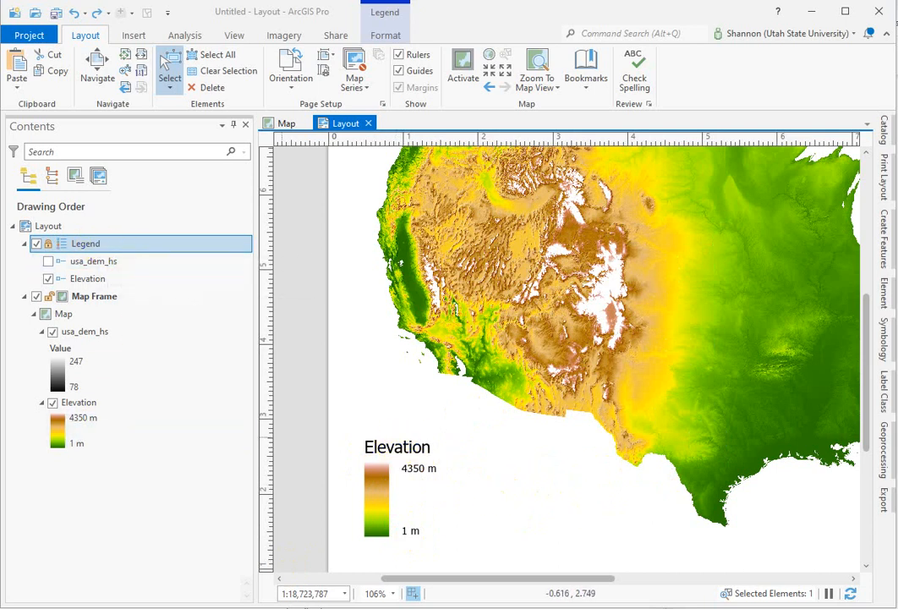
{"action": "mouse_move", "coordinate": [421, 520]}
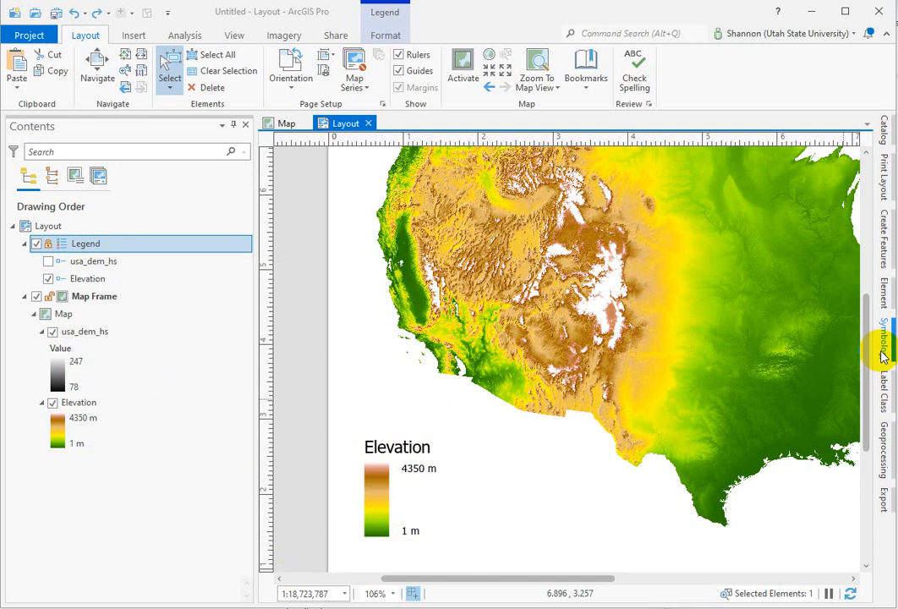
{"action": "left_click", "coordinate": [78, 402]}
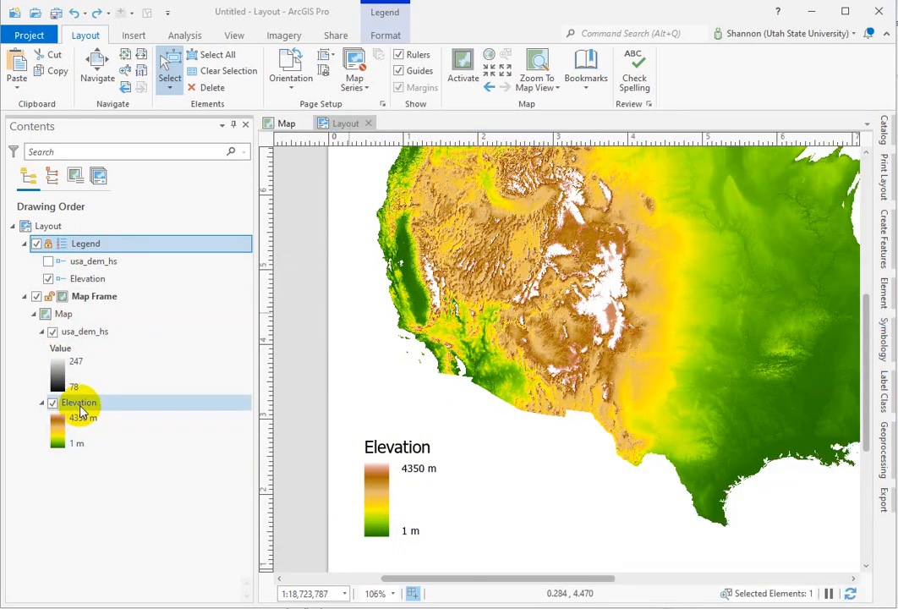
{"action": "left_click", "coordinate": [77, 402]}
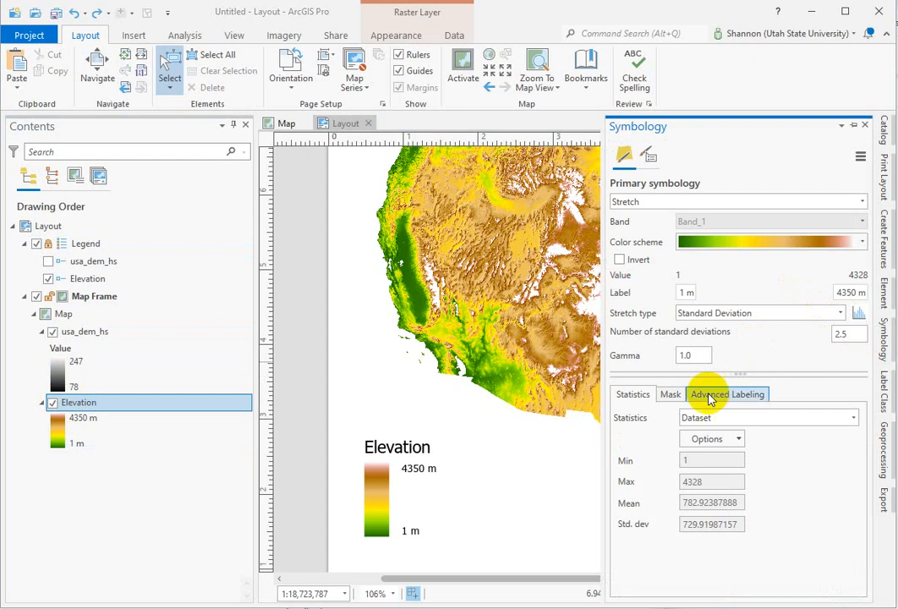
{"action": "left_click", "coordinate": [744, 394]}
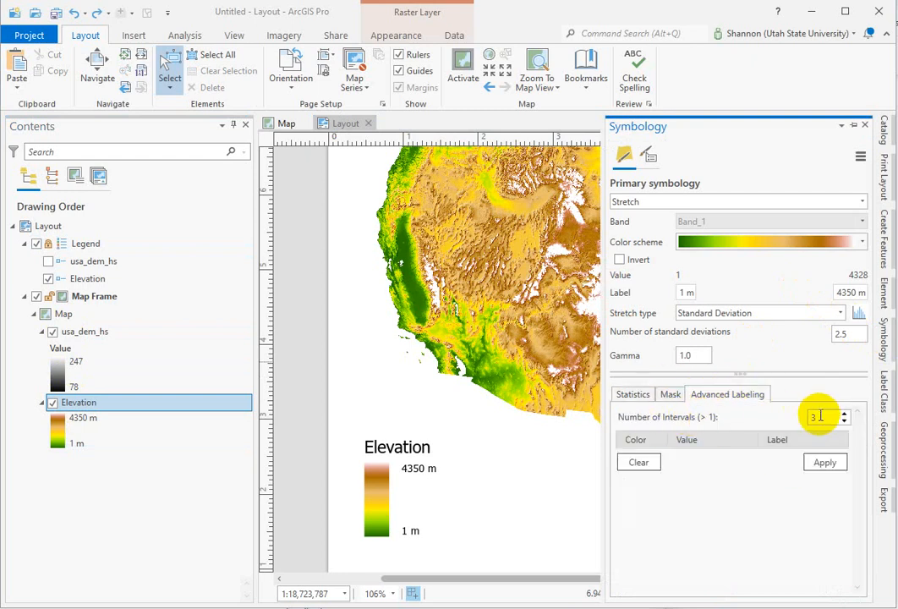
{"action": "left_click", "coordinate": [842, 421]}
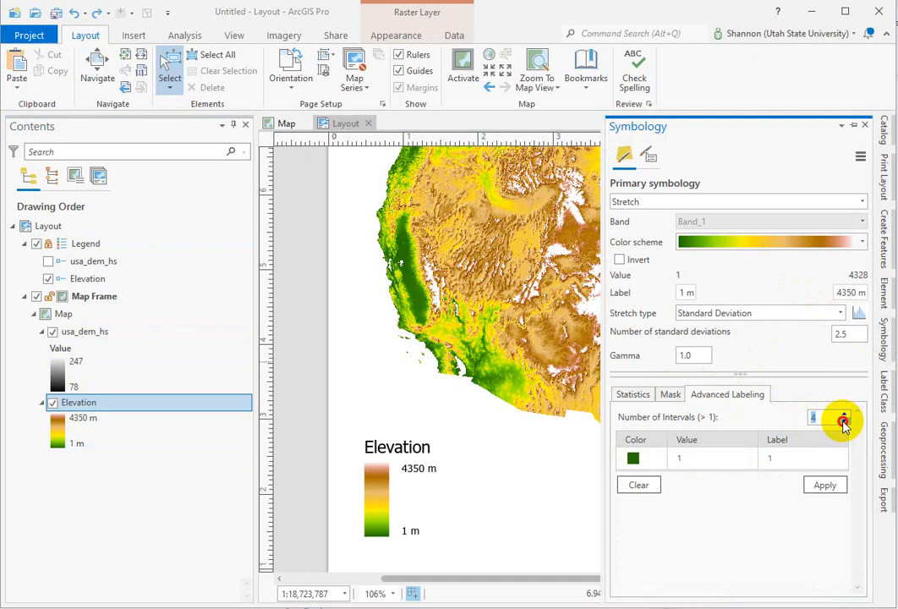
{"action": "left_click", "coordinate": [842, 418]}
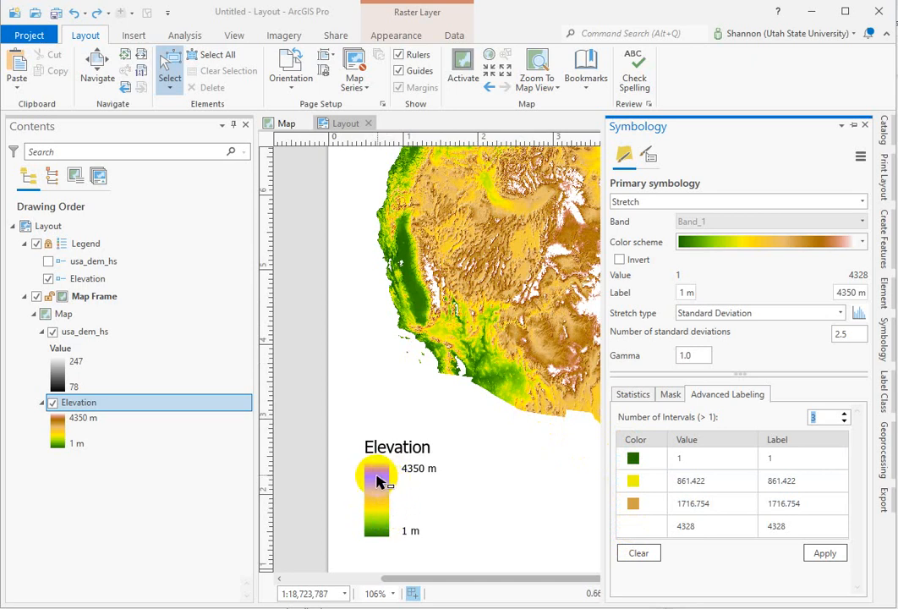
{"action": "mouse_move", "coordinate": [375, 483]}
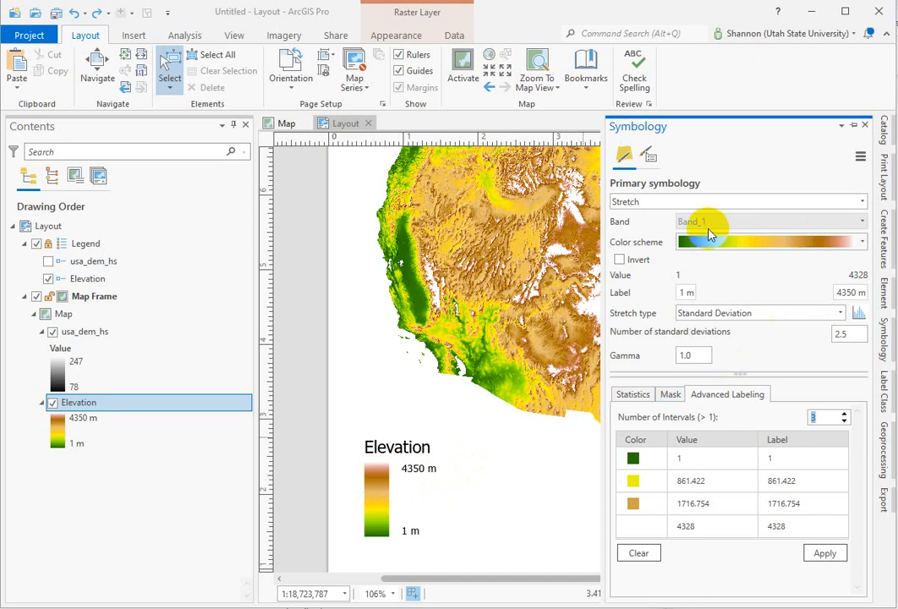
{"action": "mouse_move", "coordinate": [797, 288]}
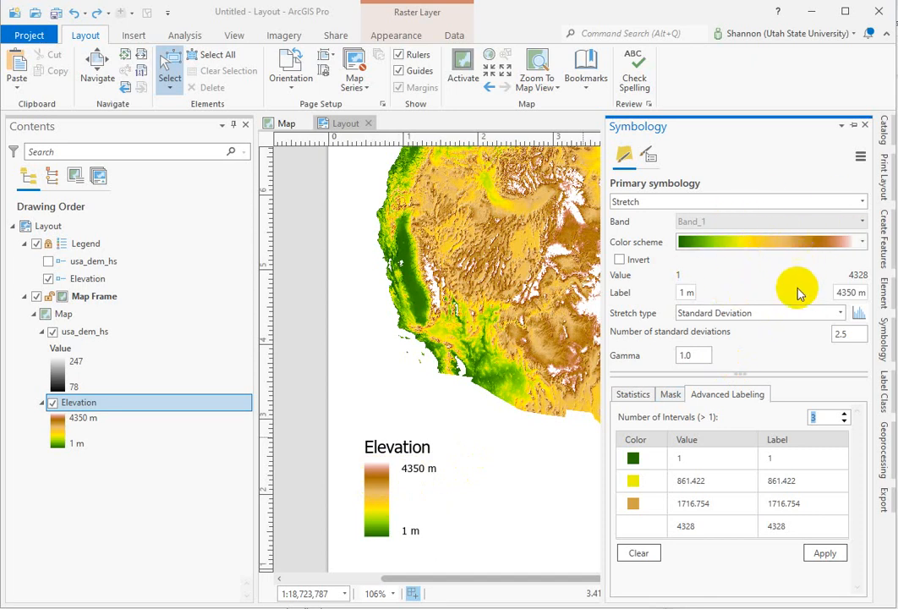
{"action": "mouse_move", "coordinate": [700, 317]}
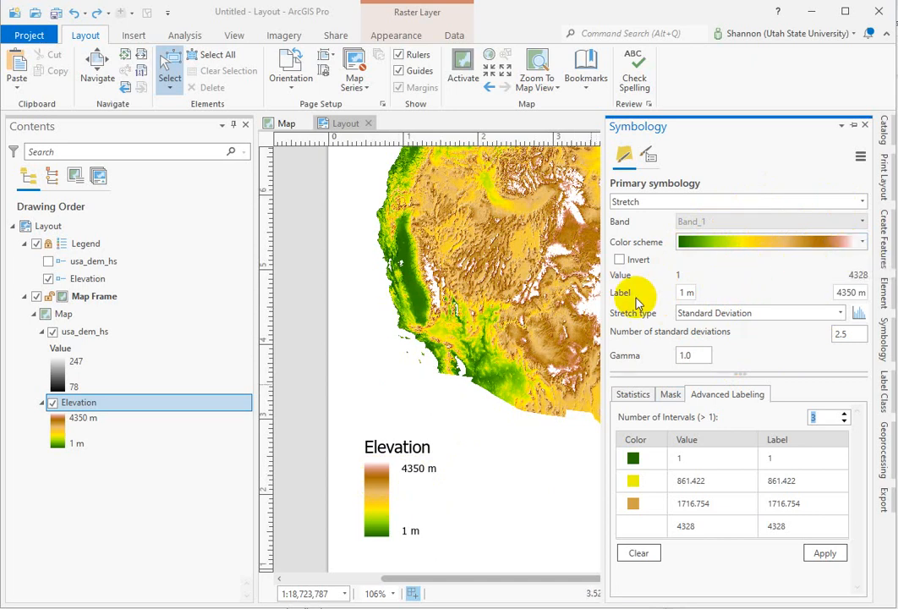
{"action": "mouse_move", "coordinate": [785, 264]}
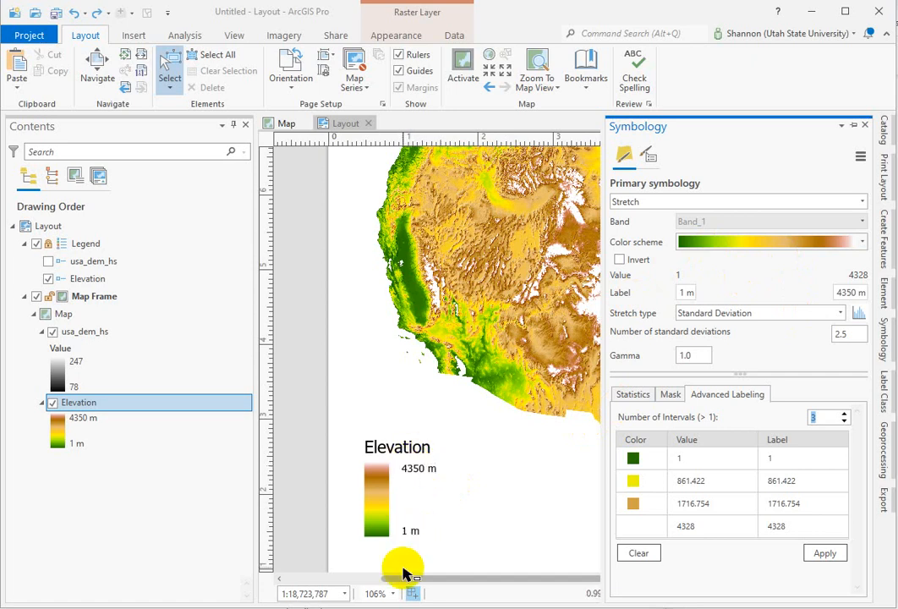
{"action": "mouse_move", "coordinate": [516, 541]}
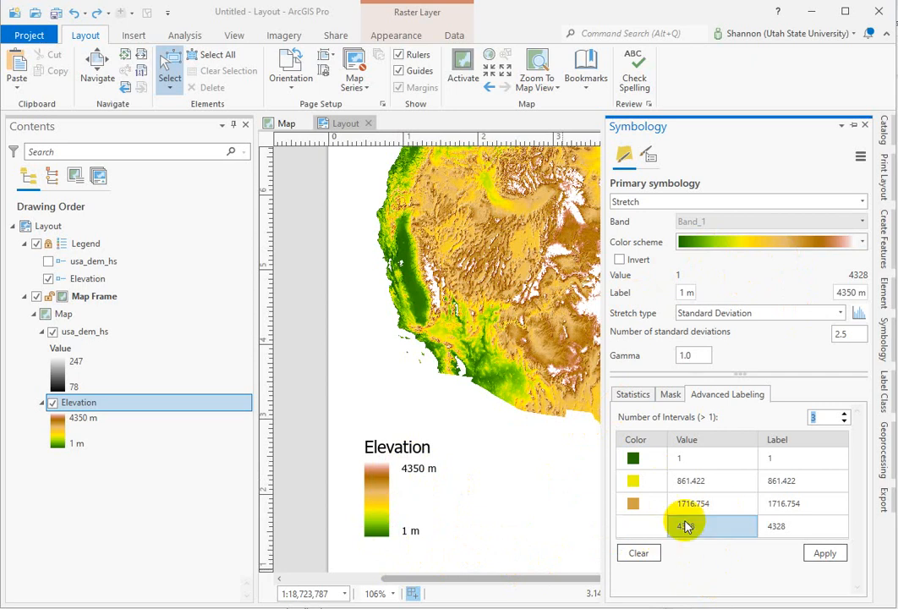
Replace the 861.422 and 1716.754 break values with 1000 and 2000
{"action": "left_click", "coordinate": [685, 480]}
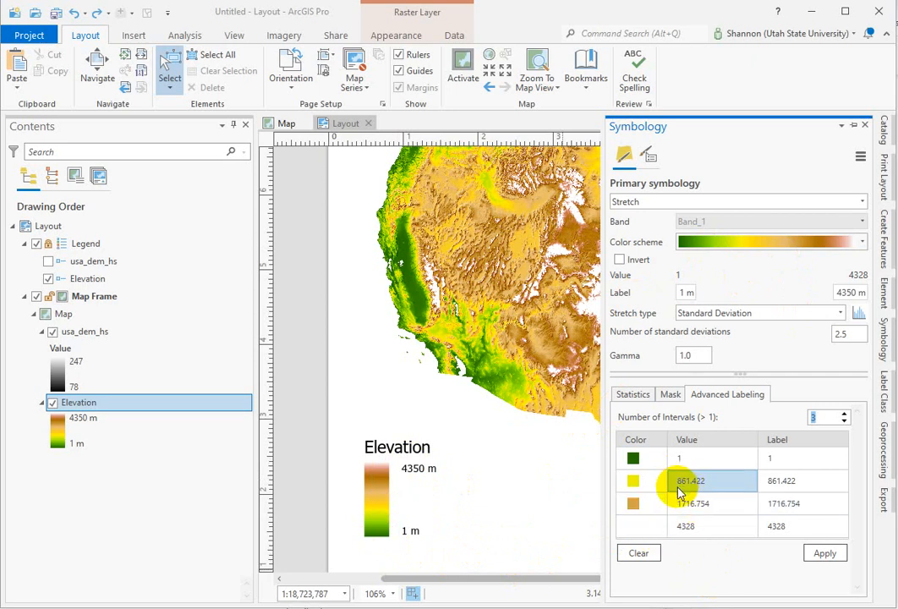
{"action": "left_click", "coordinate": [693, 504]}
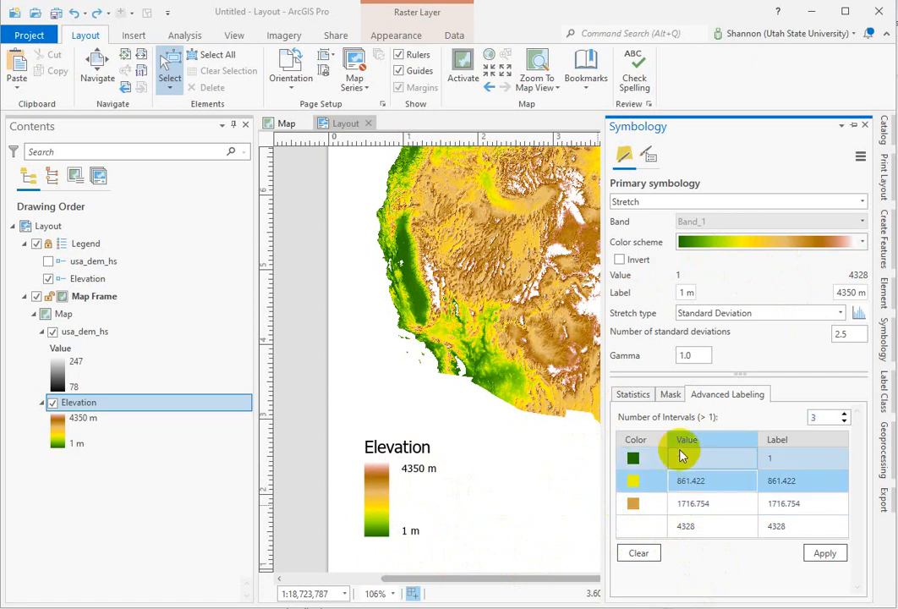
{"action": "left_click", "coordinate": [689, 480]}
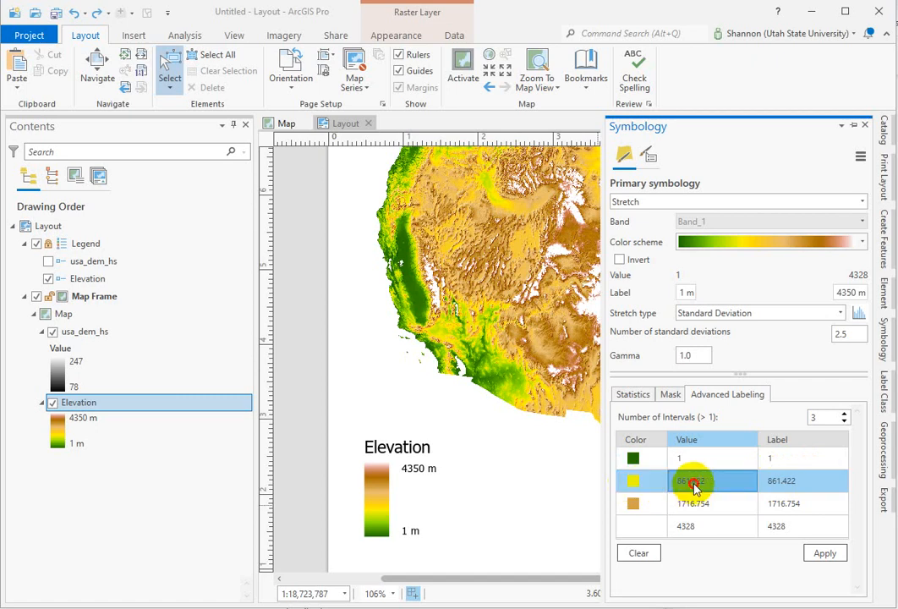
{"action": "type", "text": "1000"}
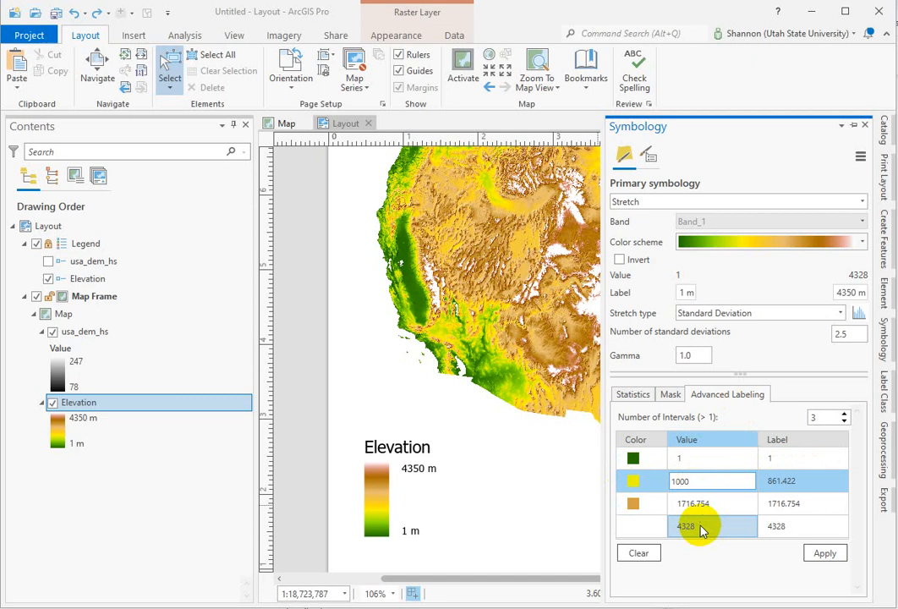
{"action": "left_click", "coordinate": [710, 504]}
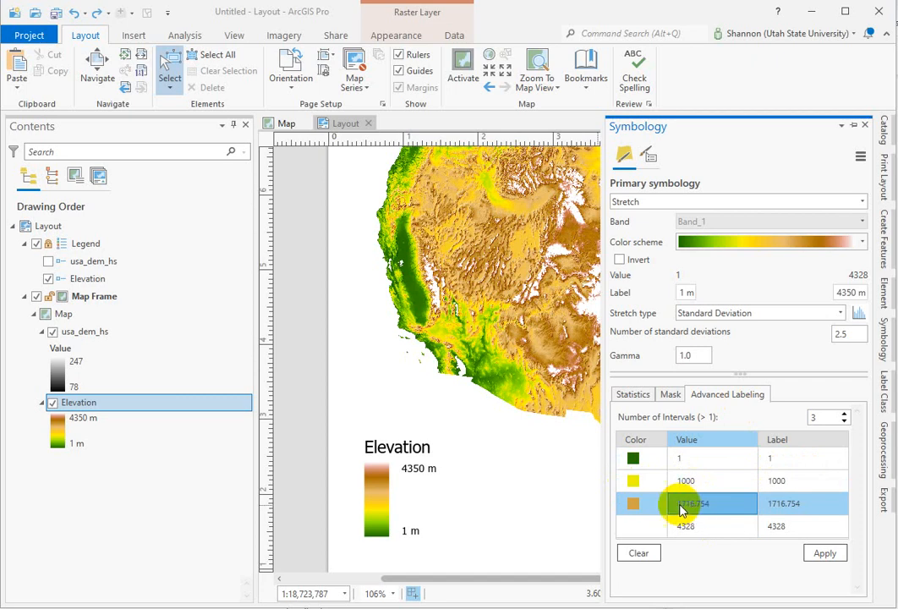
{"action": "double_click", "coordinate": [712, 504]}
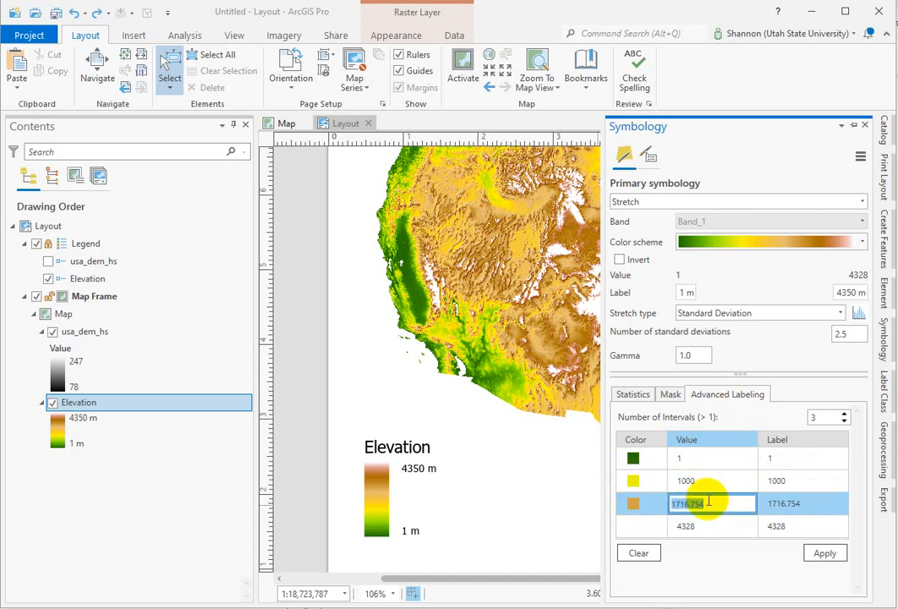
{"action": "type", "text": "2000"}
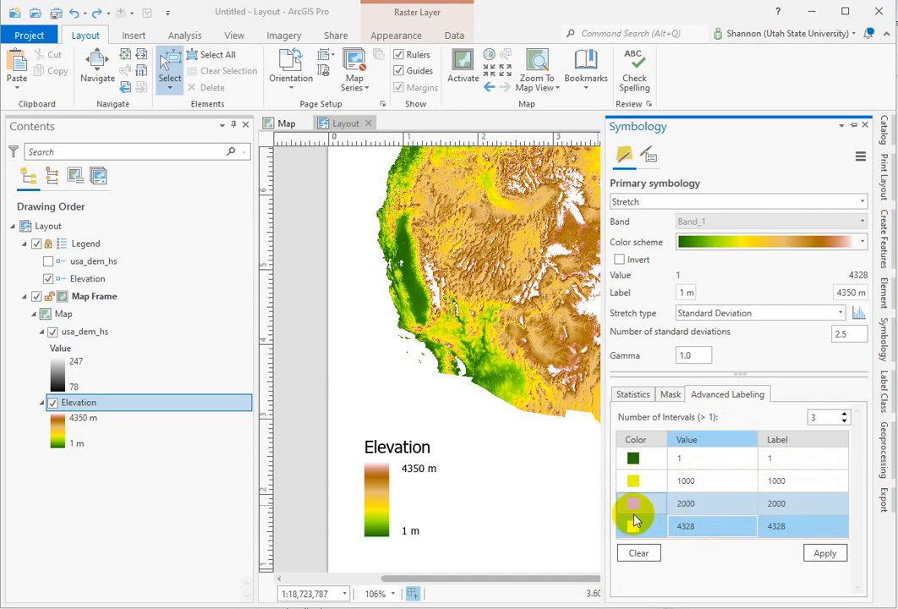
{"action": "left_click", "coordinate": [693, 456]}
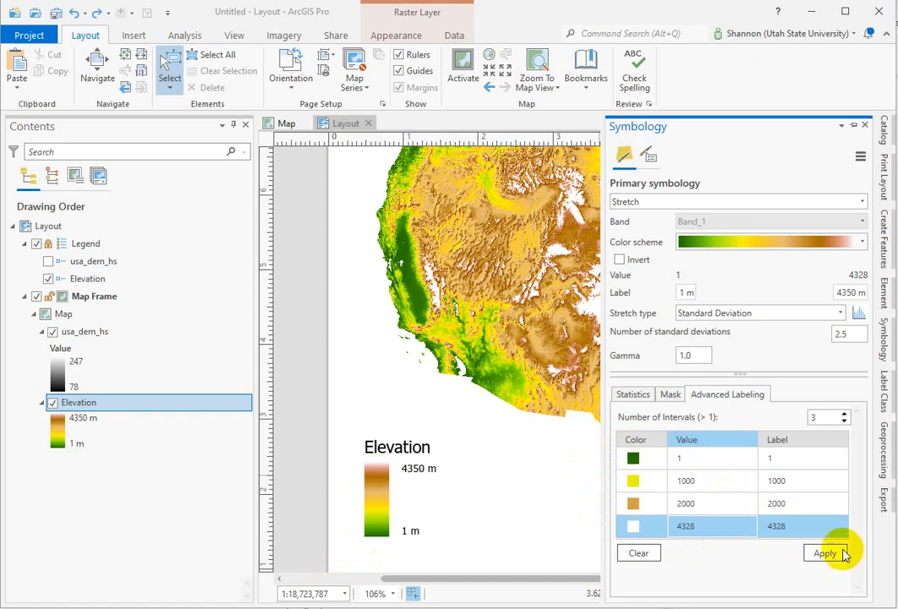
Apply the label breaks so the legend shows 4328, 2000, 1000 and 1
{"action": "left_click", "coordinate": [825, 551]}
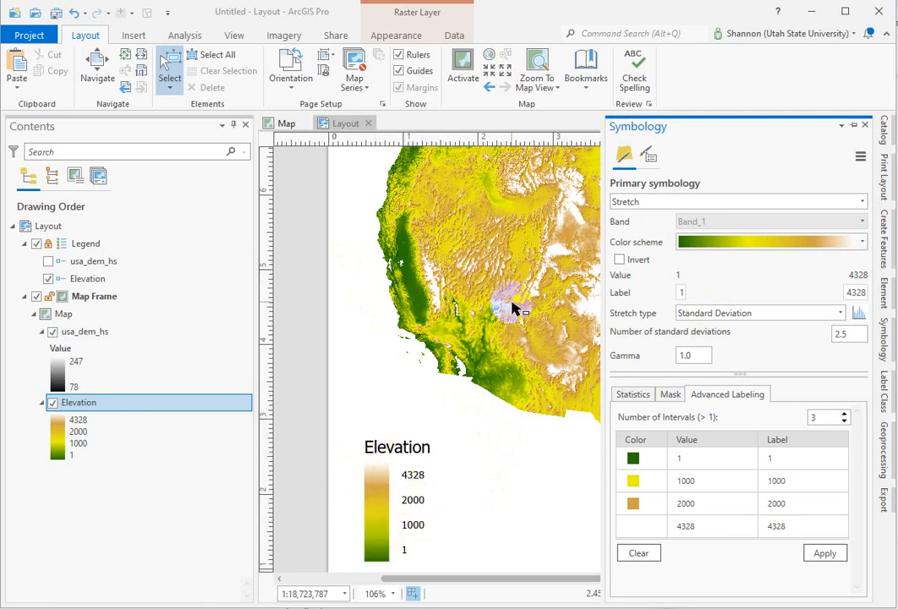
{"action": "left_click", "coordinate": [284, 122]}
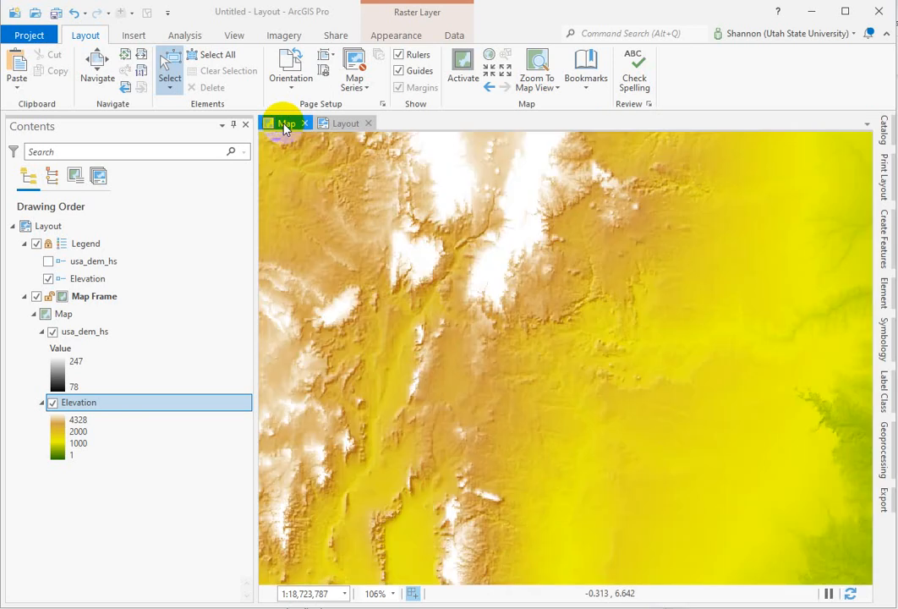
{"action": "left_click", "coordinate": [284, 122]}
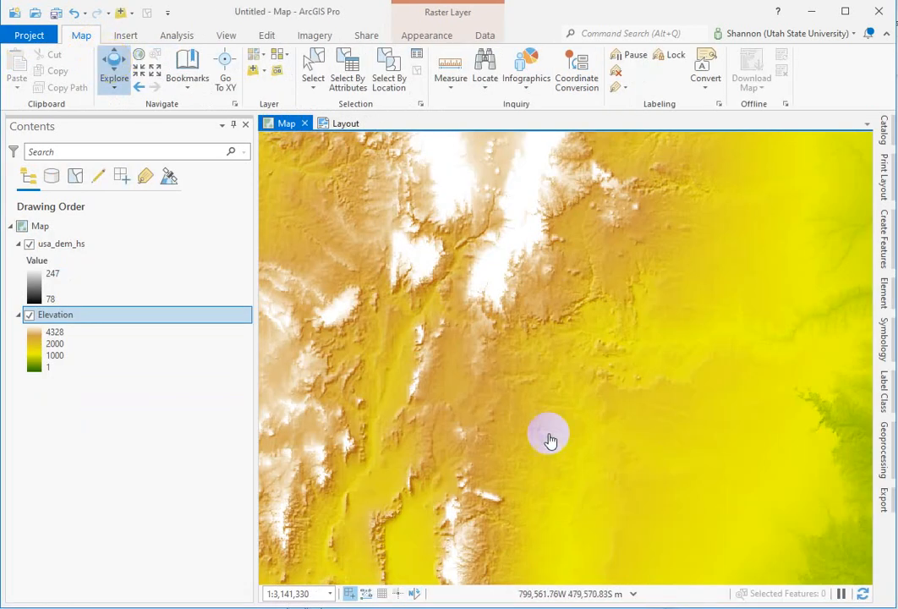
{"action": "left_click_drag", "start_coordinate": [549, 440], "coordinate": [397, 303]}
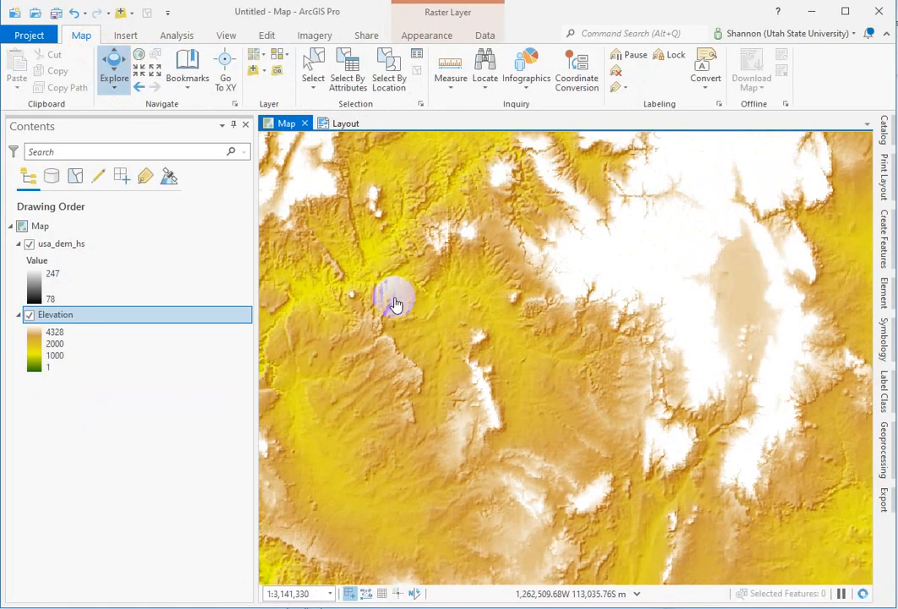
{"action": "left_click_drag", "start_coordinate": [398, 302], "coordinate": [659, 554]}
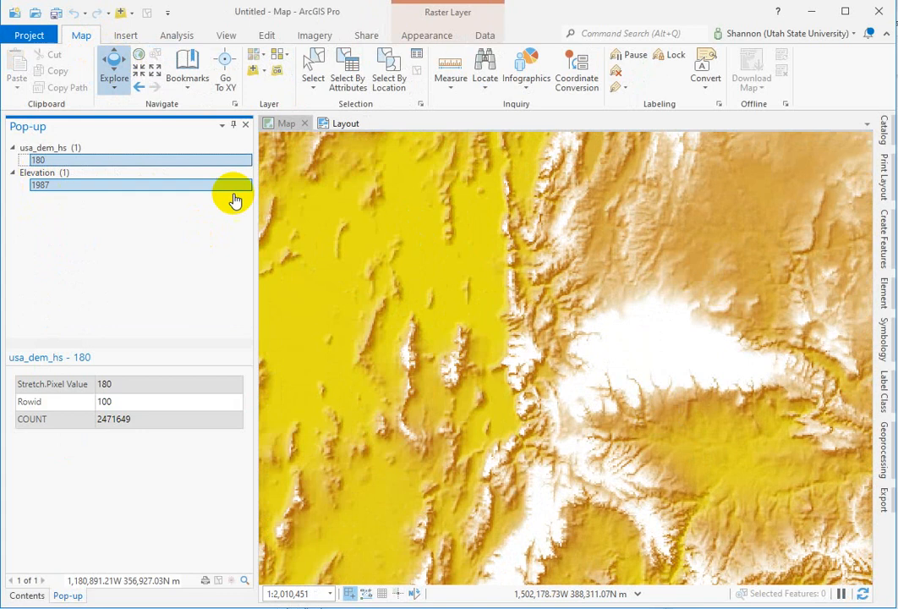
{"action": "left_click", "coordinate": [719, 233]}
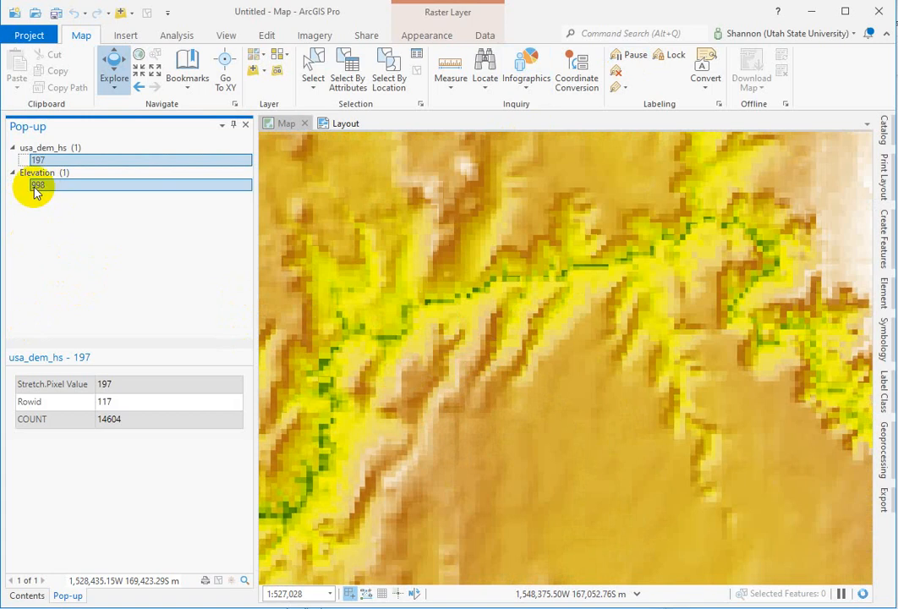
{"action": "left_click", "coordinate": [429, 311]}
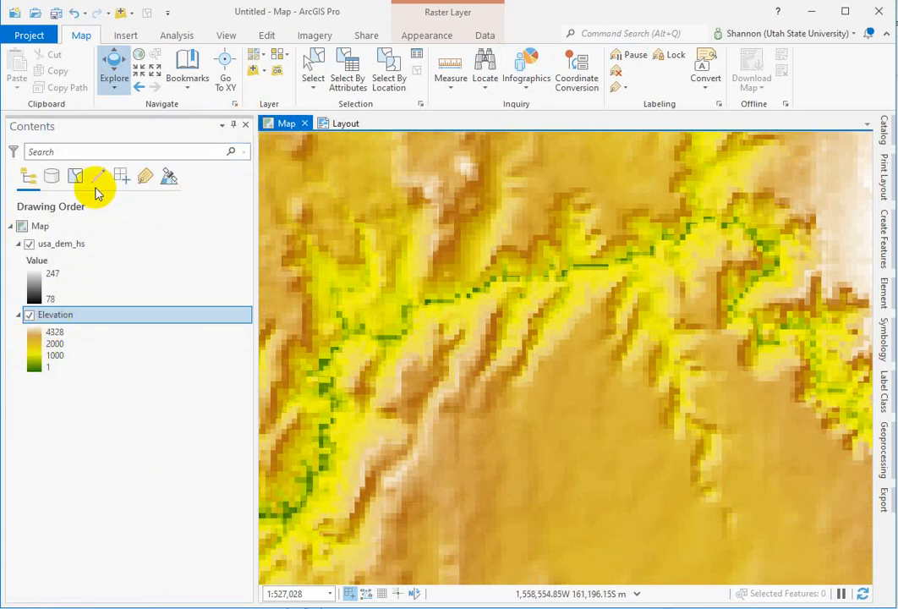
Return to the page layout and reopen the Elevation advanced labeling breaks
{"action": "left_click", "coordinate": [345, 122]}
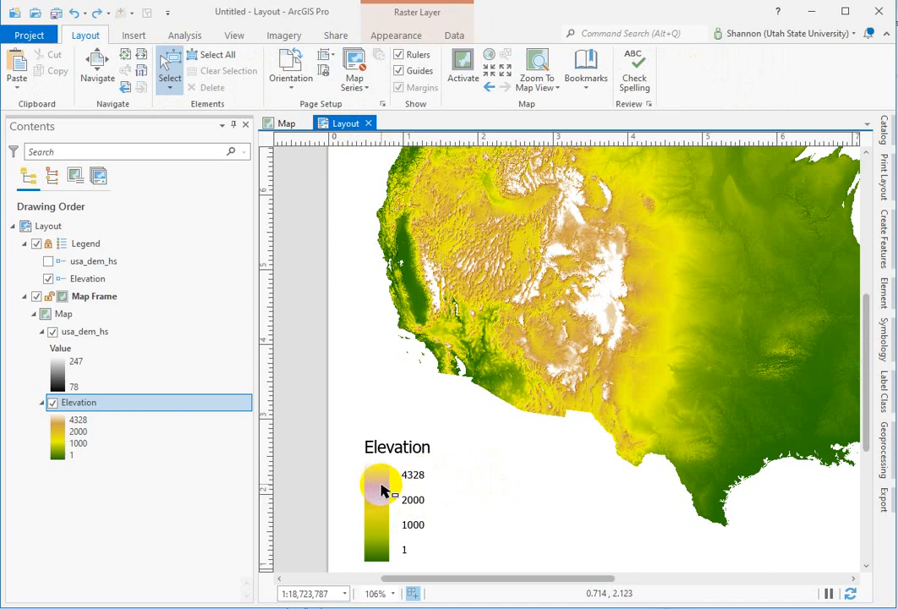
{"action": "mouse_move", "coordinate": [389, 515]}
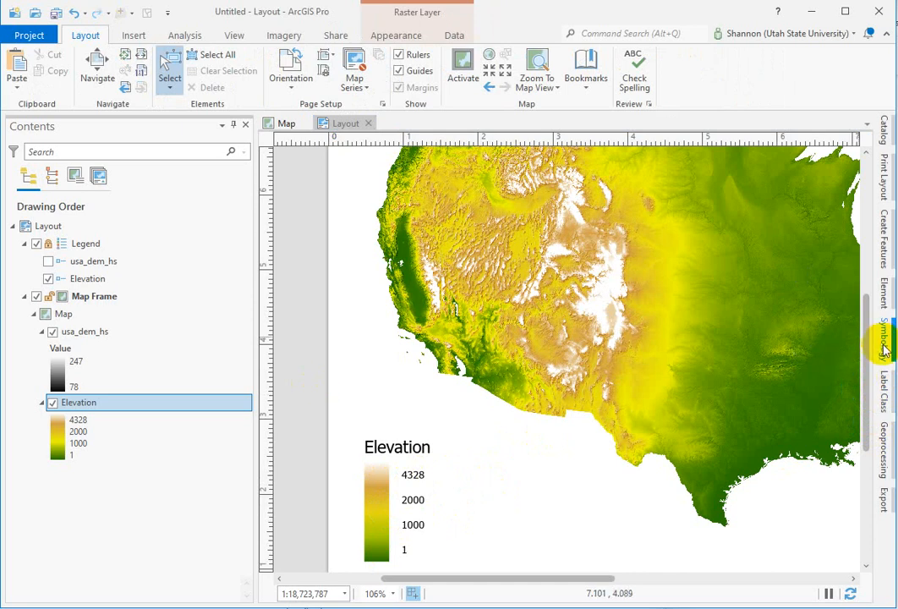
{"action": "left_click", "coordinate": [884, 338]}
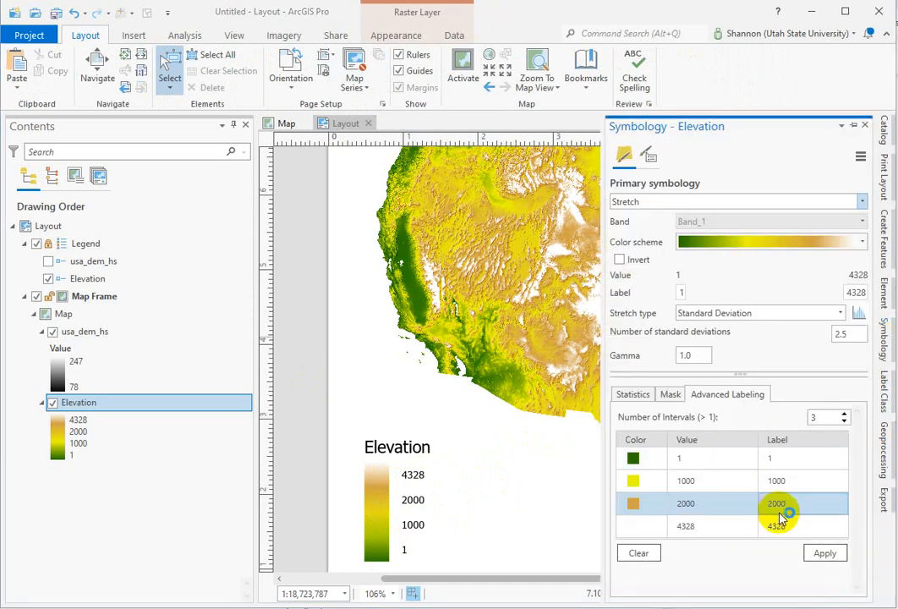
Append ' m' to the labels 1, 1000, 2000 and 4328 and apply them to the legend
{"action": "left_click", "coordinate": [776, 457]}
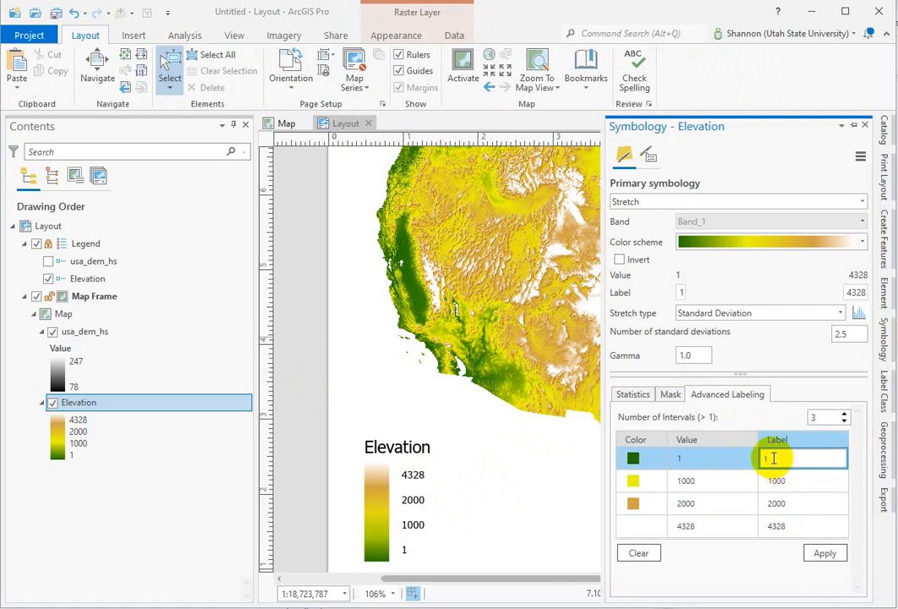
{"action": "type", "text": "m"}
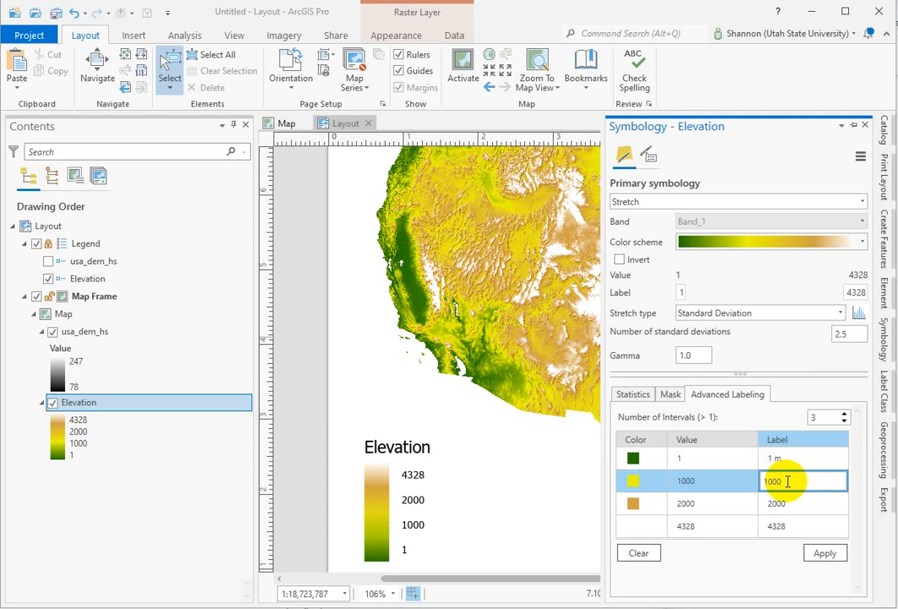
{"action": "type", "text": "m"}
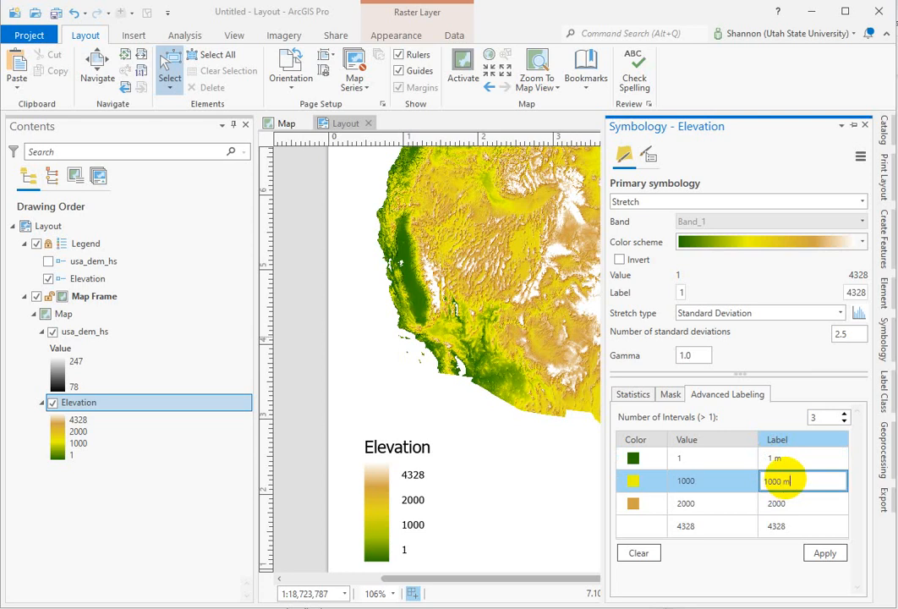
{"action": "left_click", "coordinate": [803, 504]}
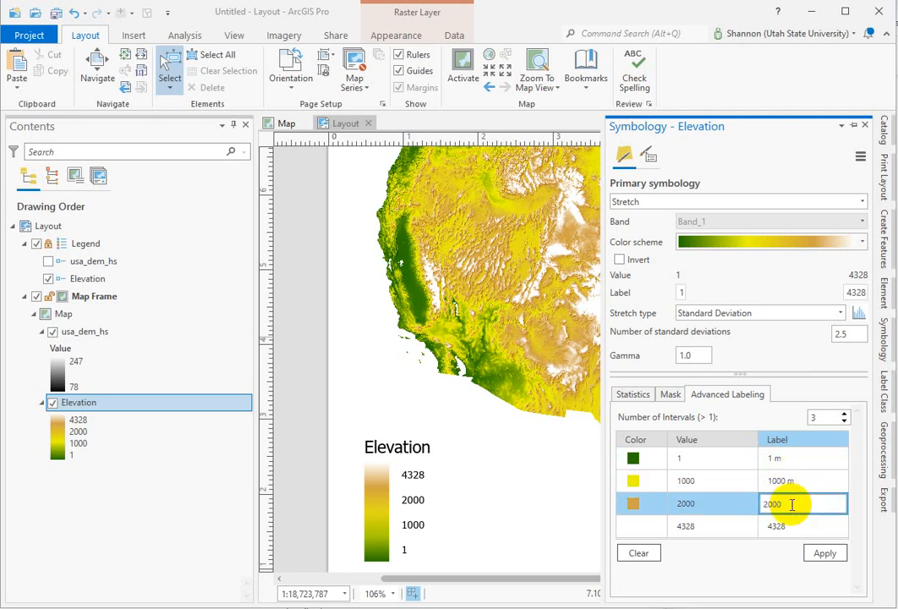
{"action": "type", "text": "m"}
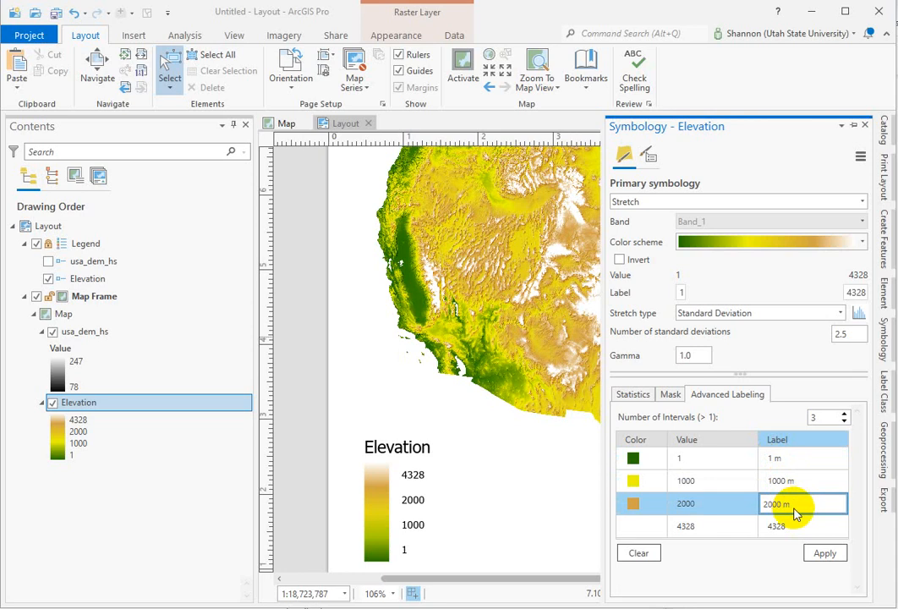
{"action": "left_click", "coordinate": [801, 525]}
{"action": "type", "text": " m"}
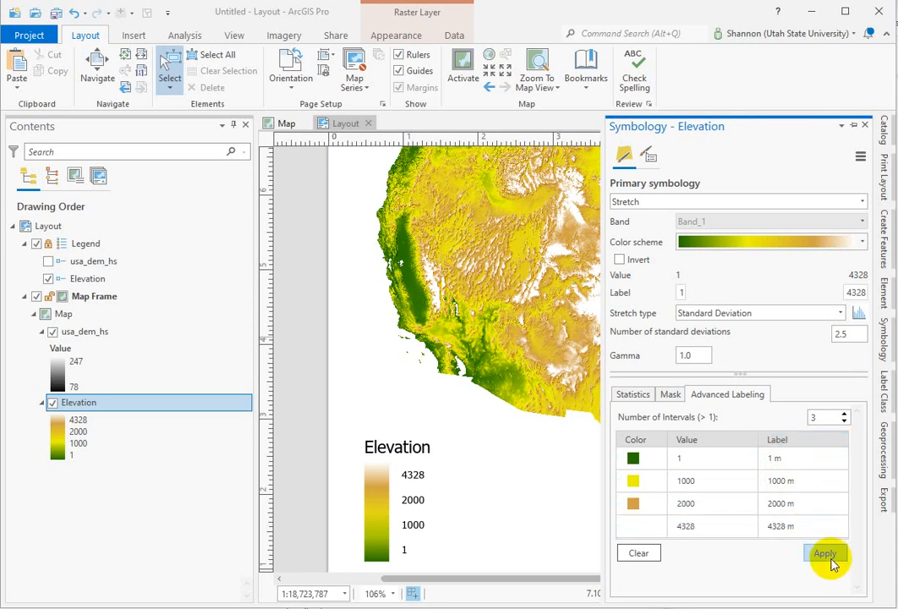
{"action": "left_click", "coordinate": [825, 552]}
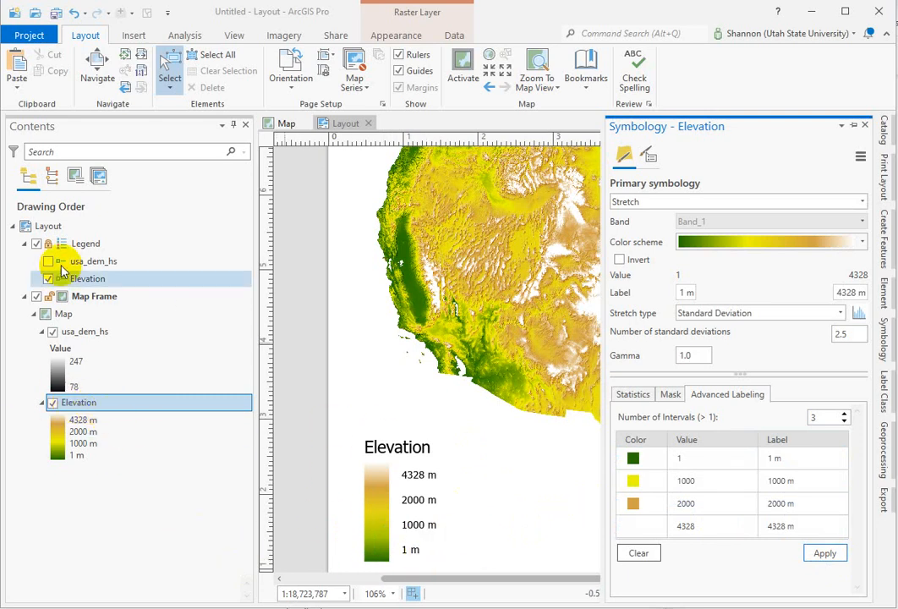
Convert the legend element to graphics, splitting it into title, label and patch elements
{"action": "left_click", "coordinate": [86, 243]}
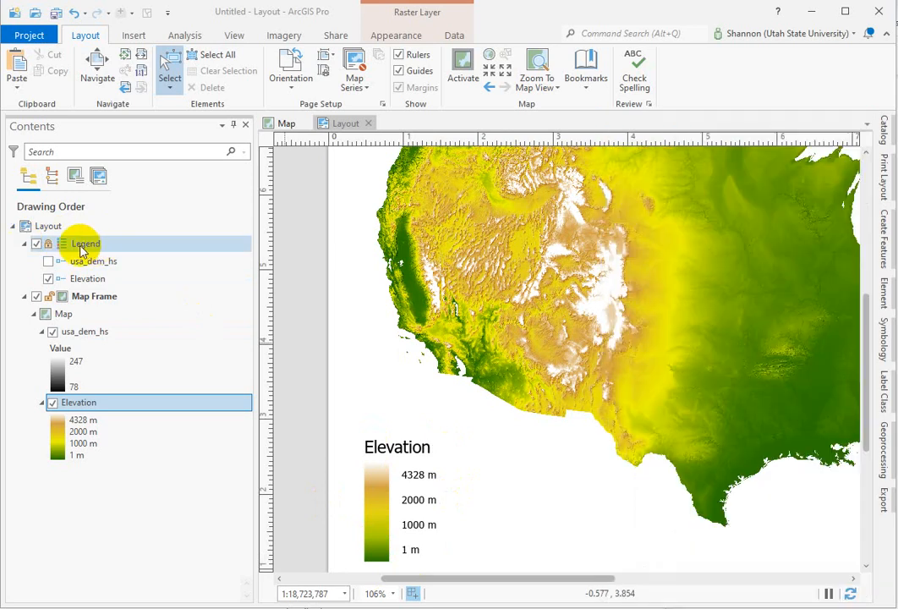
{"action": "right_click", "coordinate": [85, 243]}
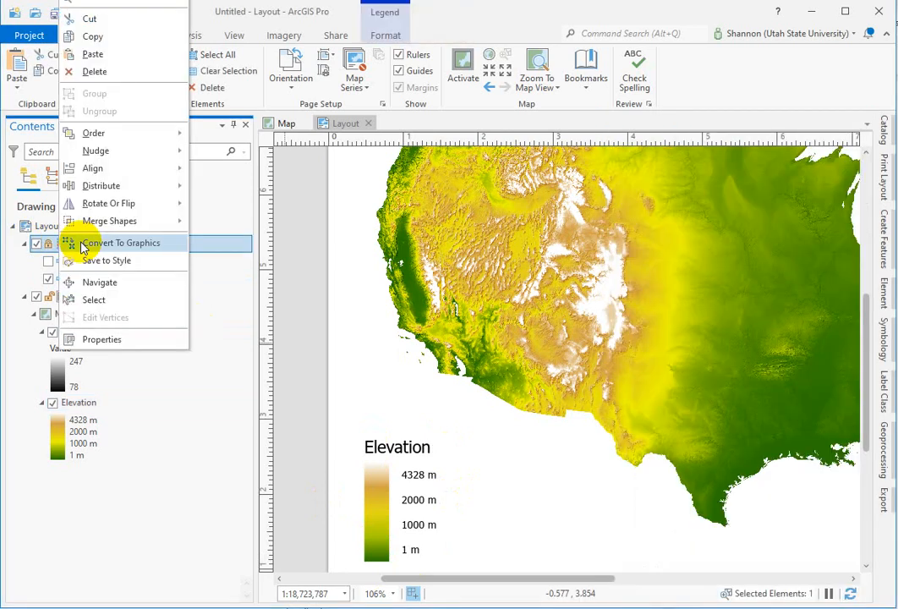
{"action": "left_click", "coordinate": [123, 244]}
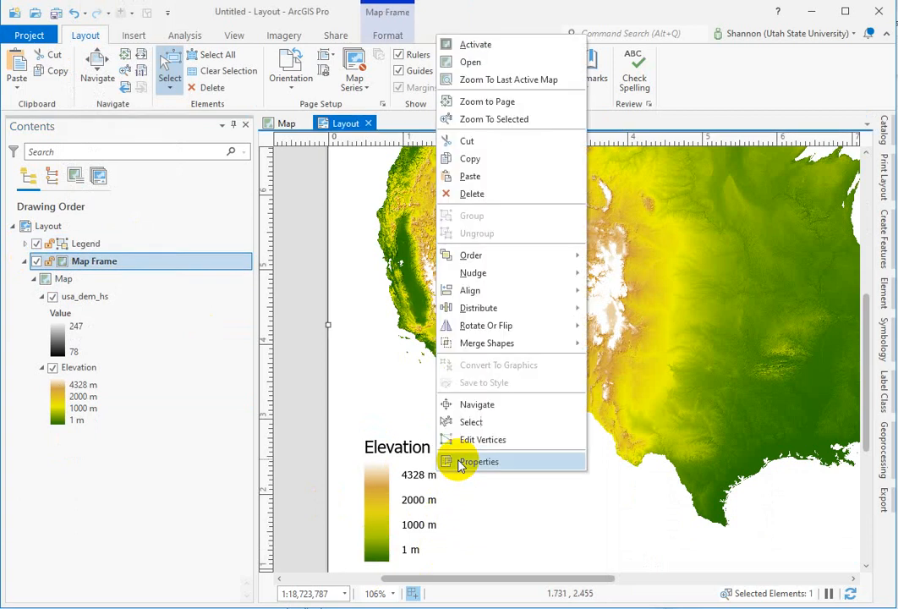
{"action": "mouse_move", "coordinate": [484, 272]}
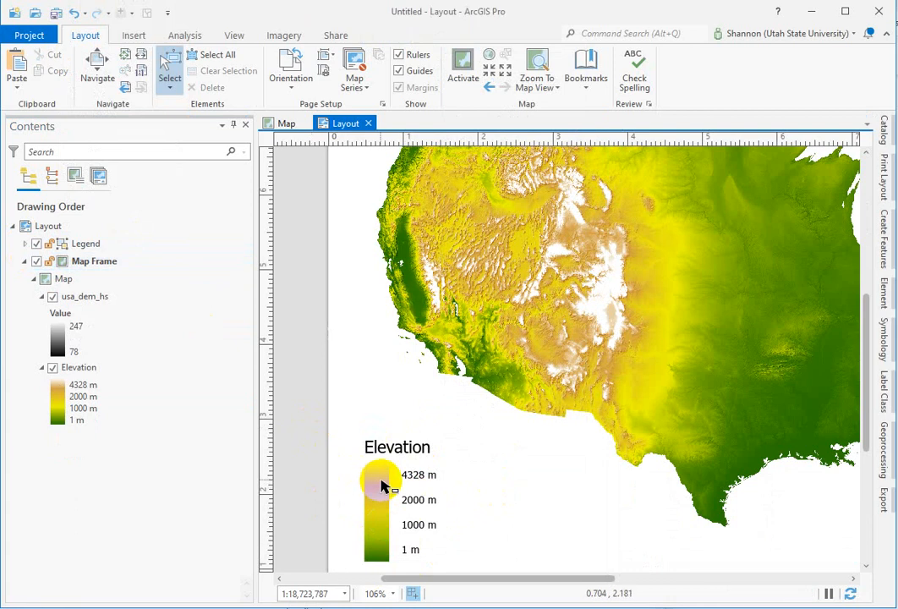
{"action": "right_click", "coordinate": [382, 487]}
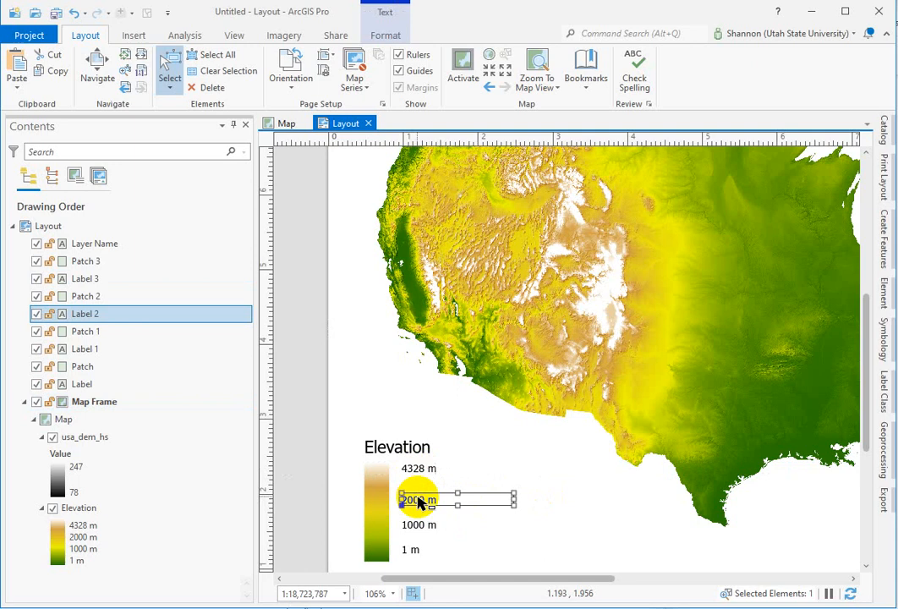
Drag the 2000 m and 1000 m labels to sit beside their colours on the ramp
{"action": "left_click_drag", "start_coordinate": [416, 499], "coordinate": [416, 484]}
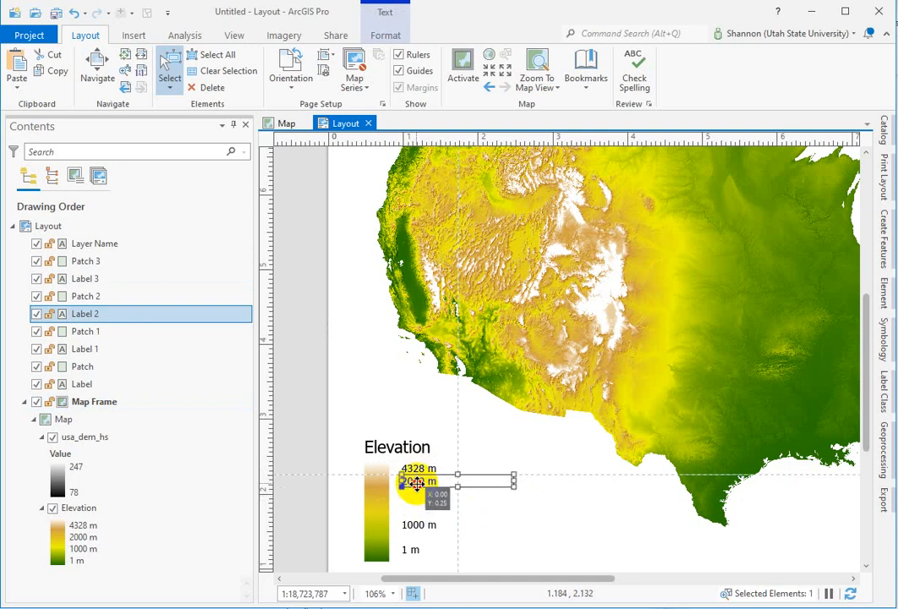
{"action": "left_click_drag", "start_coordinate": [416, 484], "coordinate": [416, 525]}
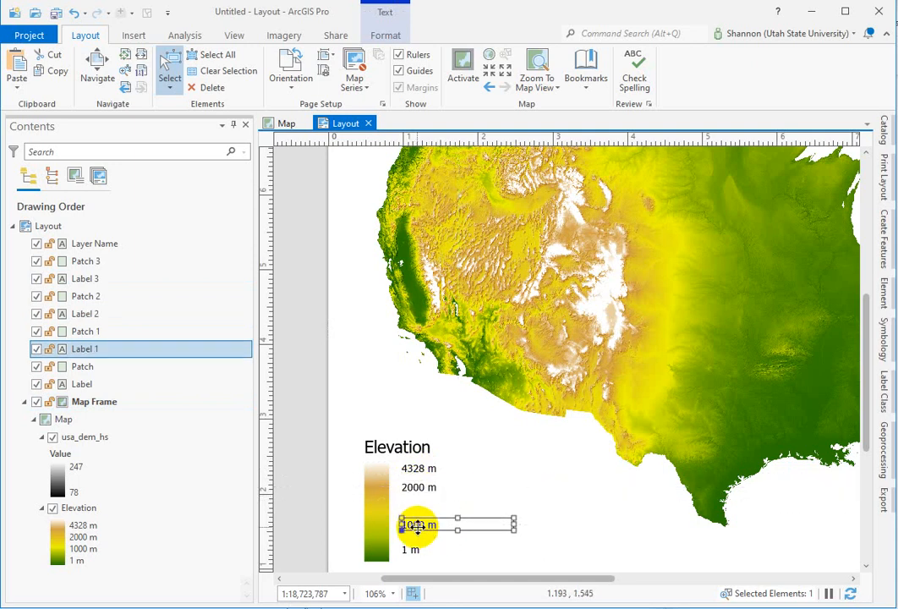
{"action": "left_click_drag", "start_coordinate": [416, 526], "coordinate": [416, 517]}
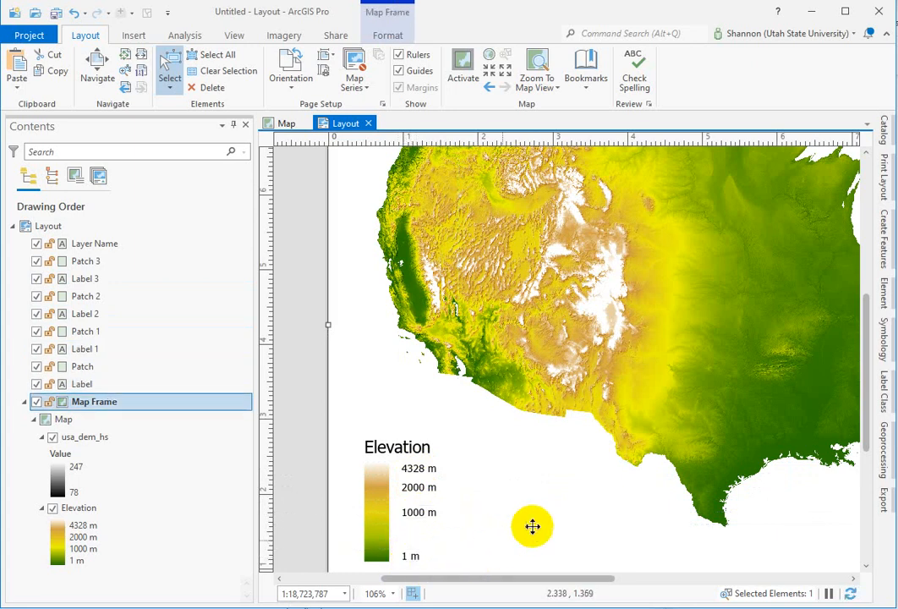
{"action": "mouse_move", "coordinate": [451, 480]}
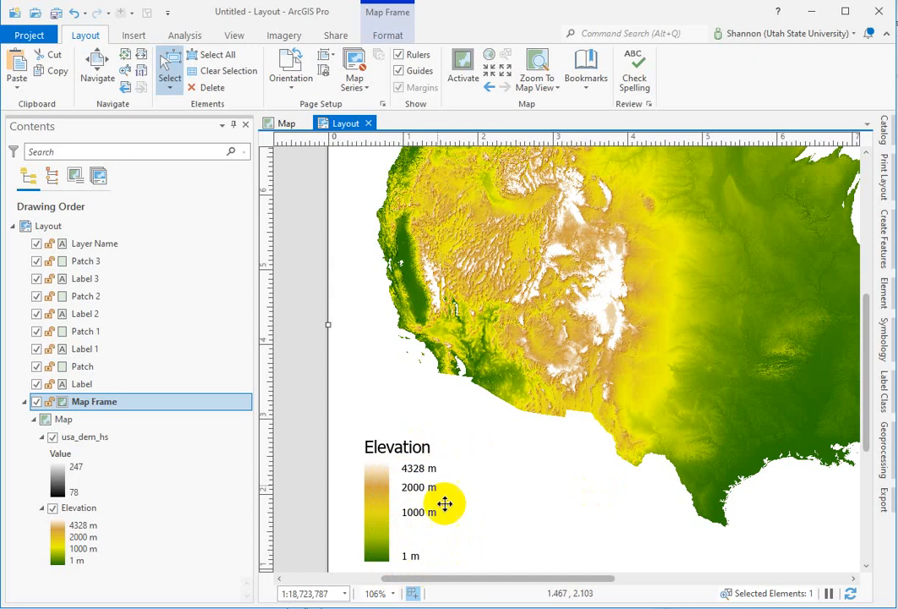
{"action": "mouse_move", "coordinate": [592, 487]}
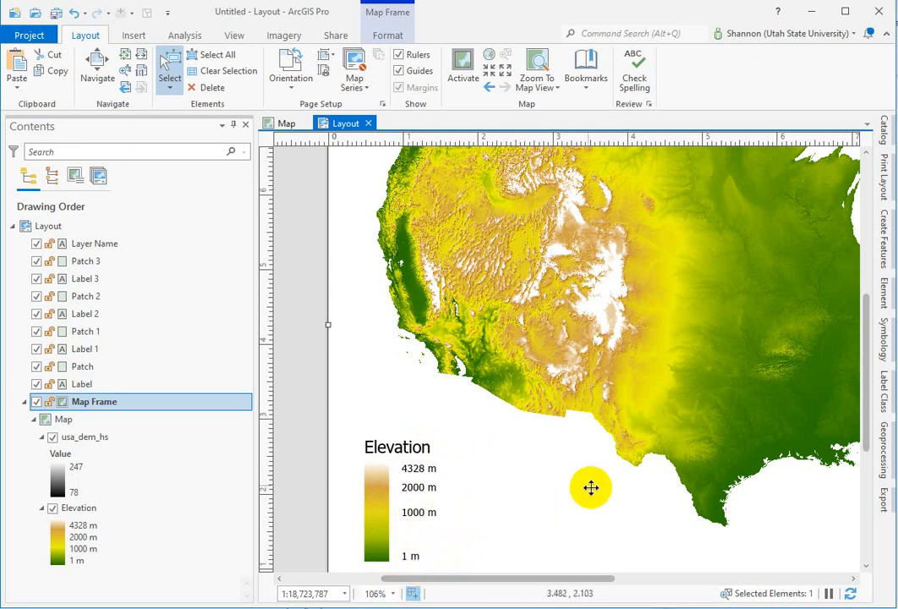